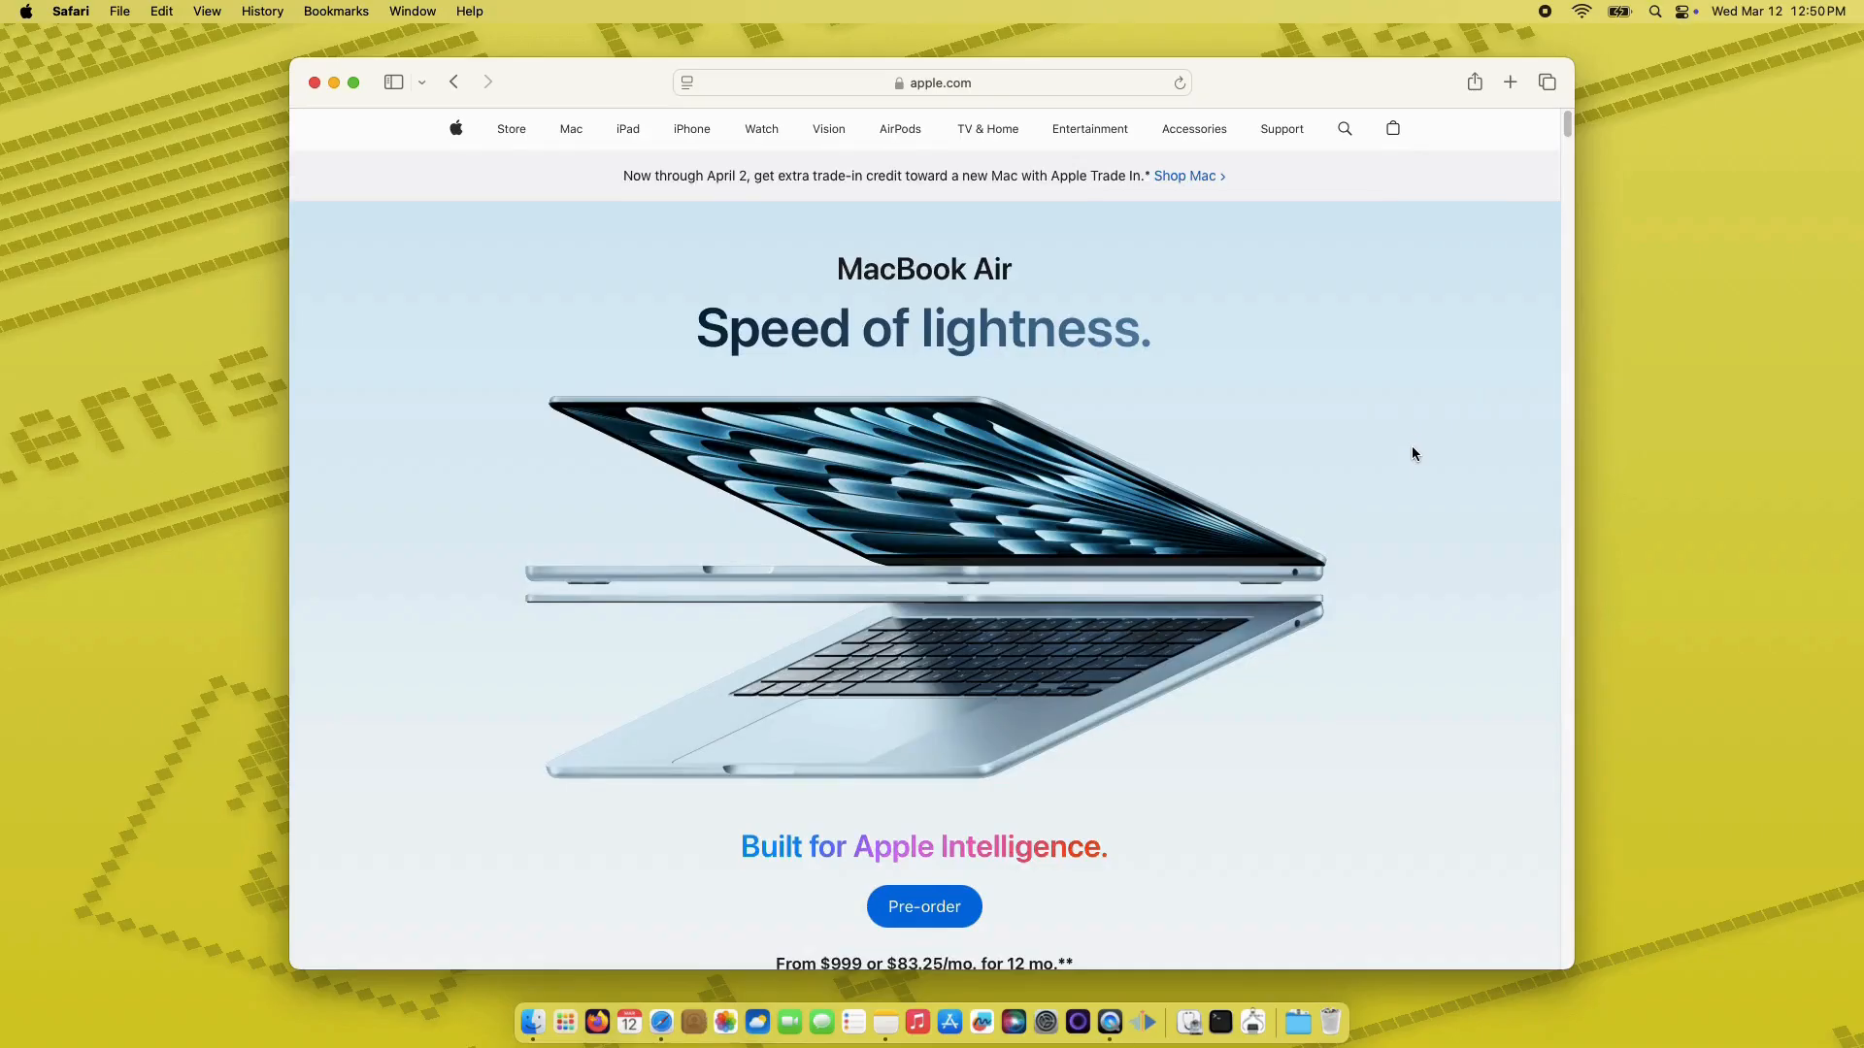
Step: Scroll the MacBook Air page down to the 13-inch and 15-inch design section
scroll(down, 3)
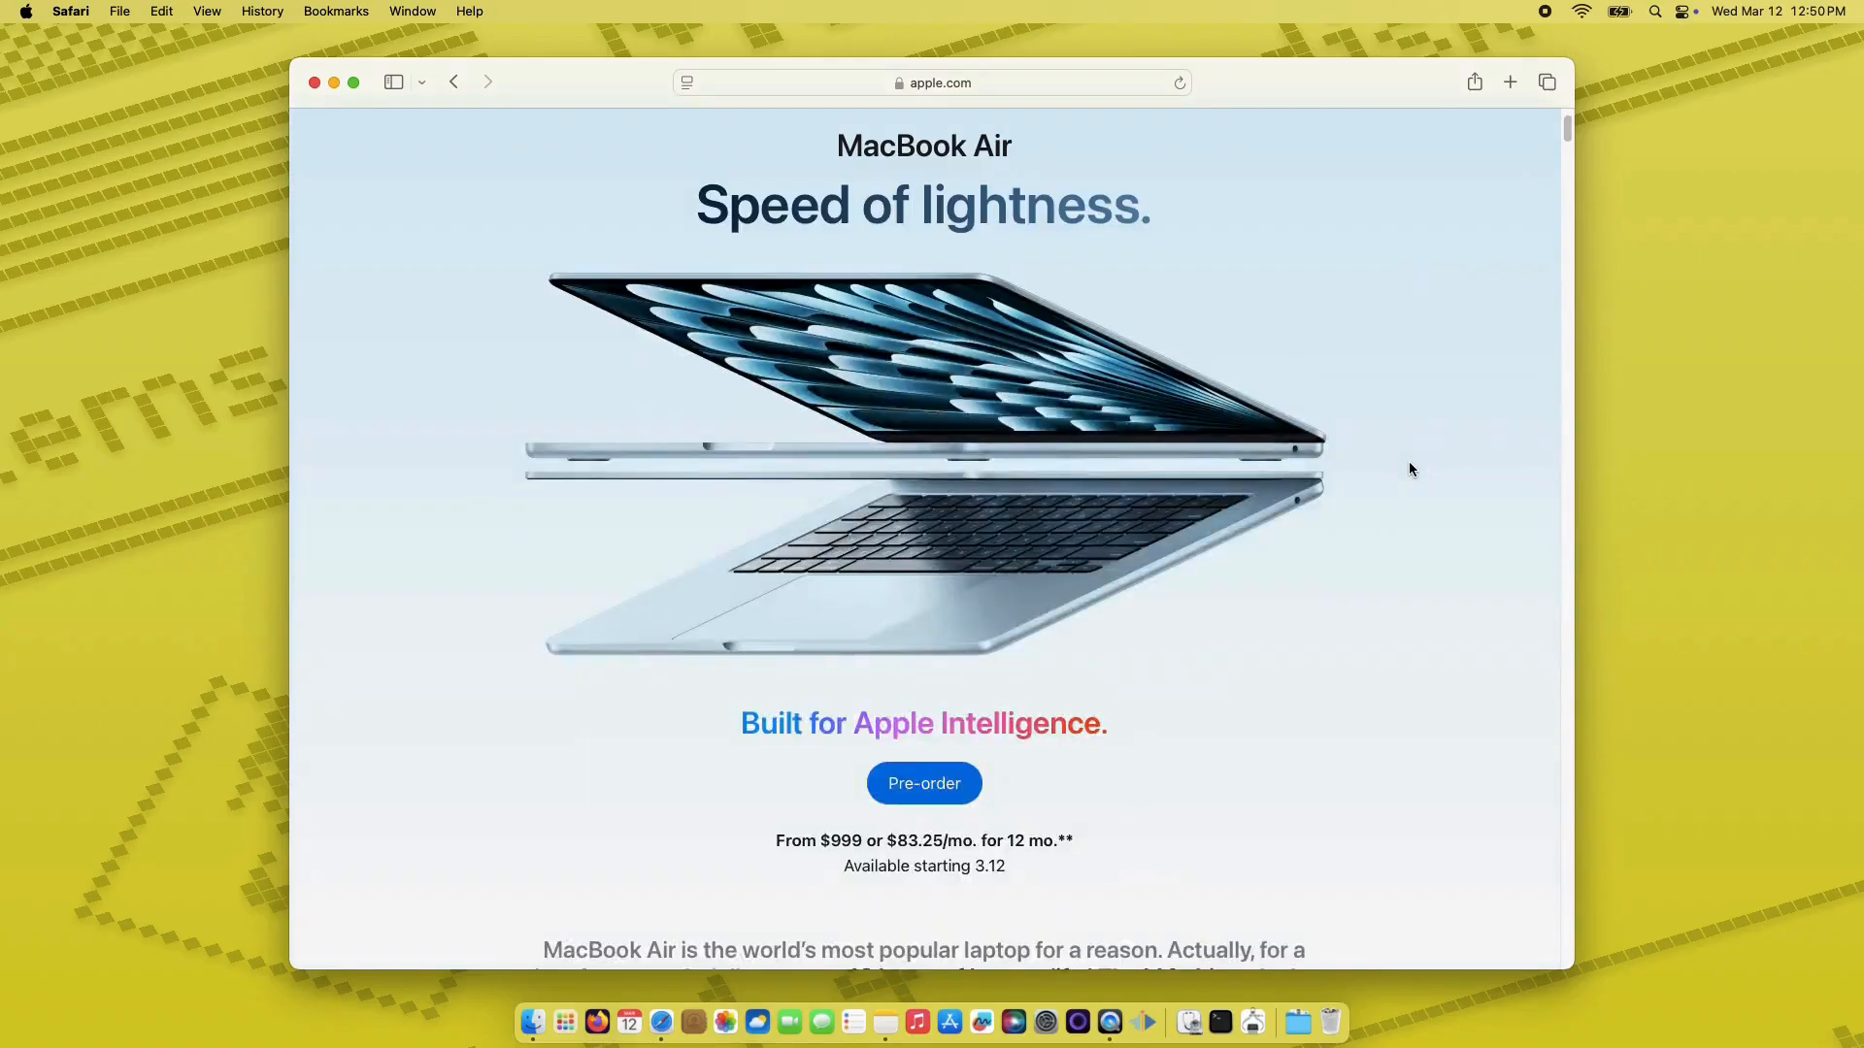
scroll(down, 3)
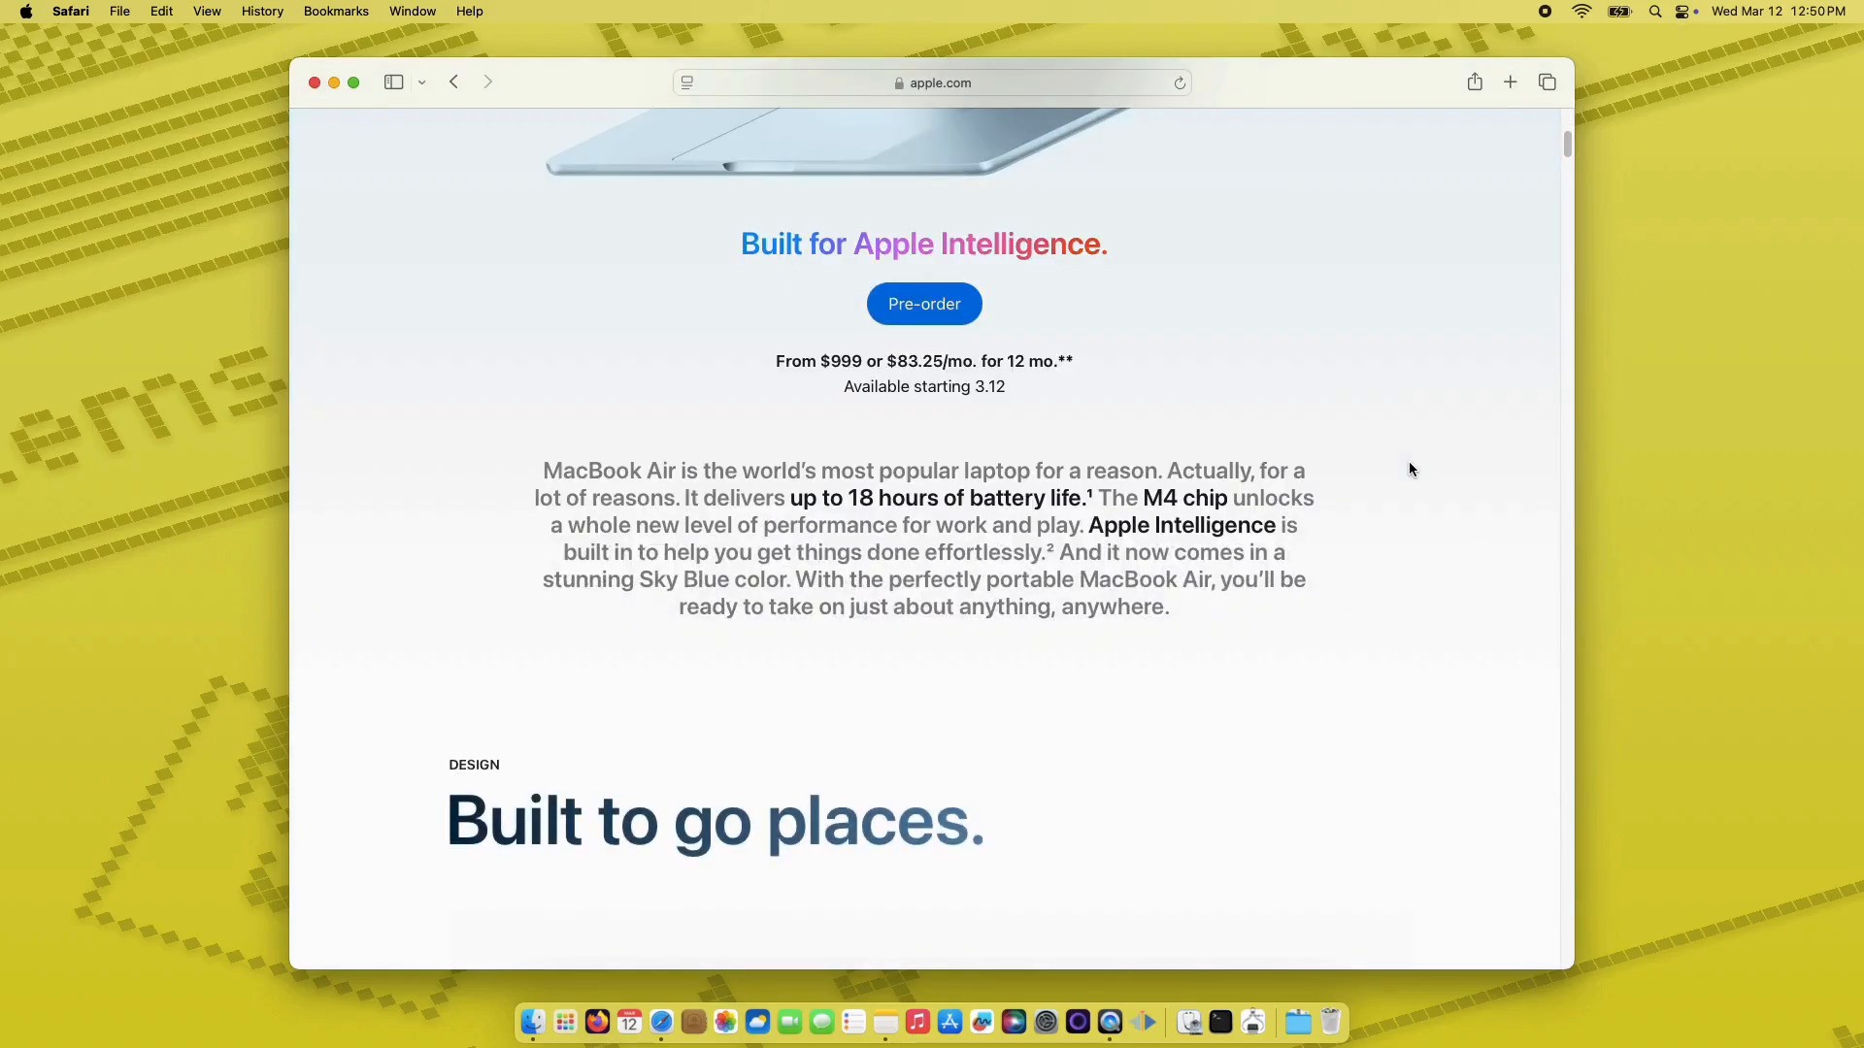
scroll(down, 3)
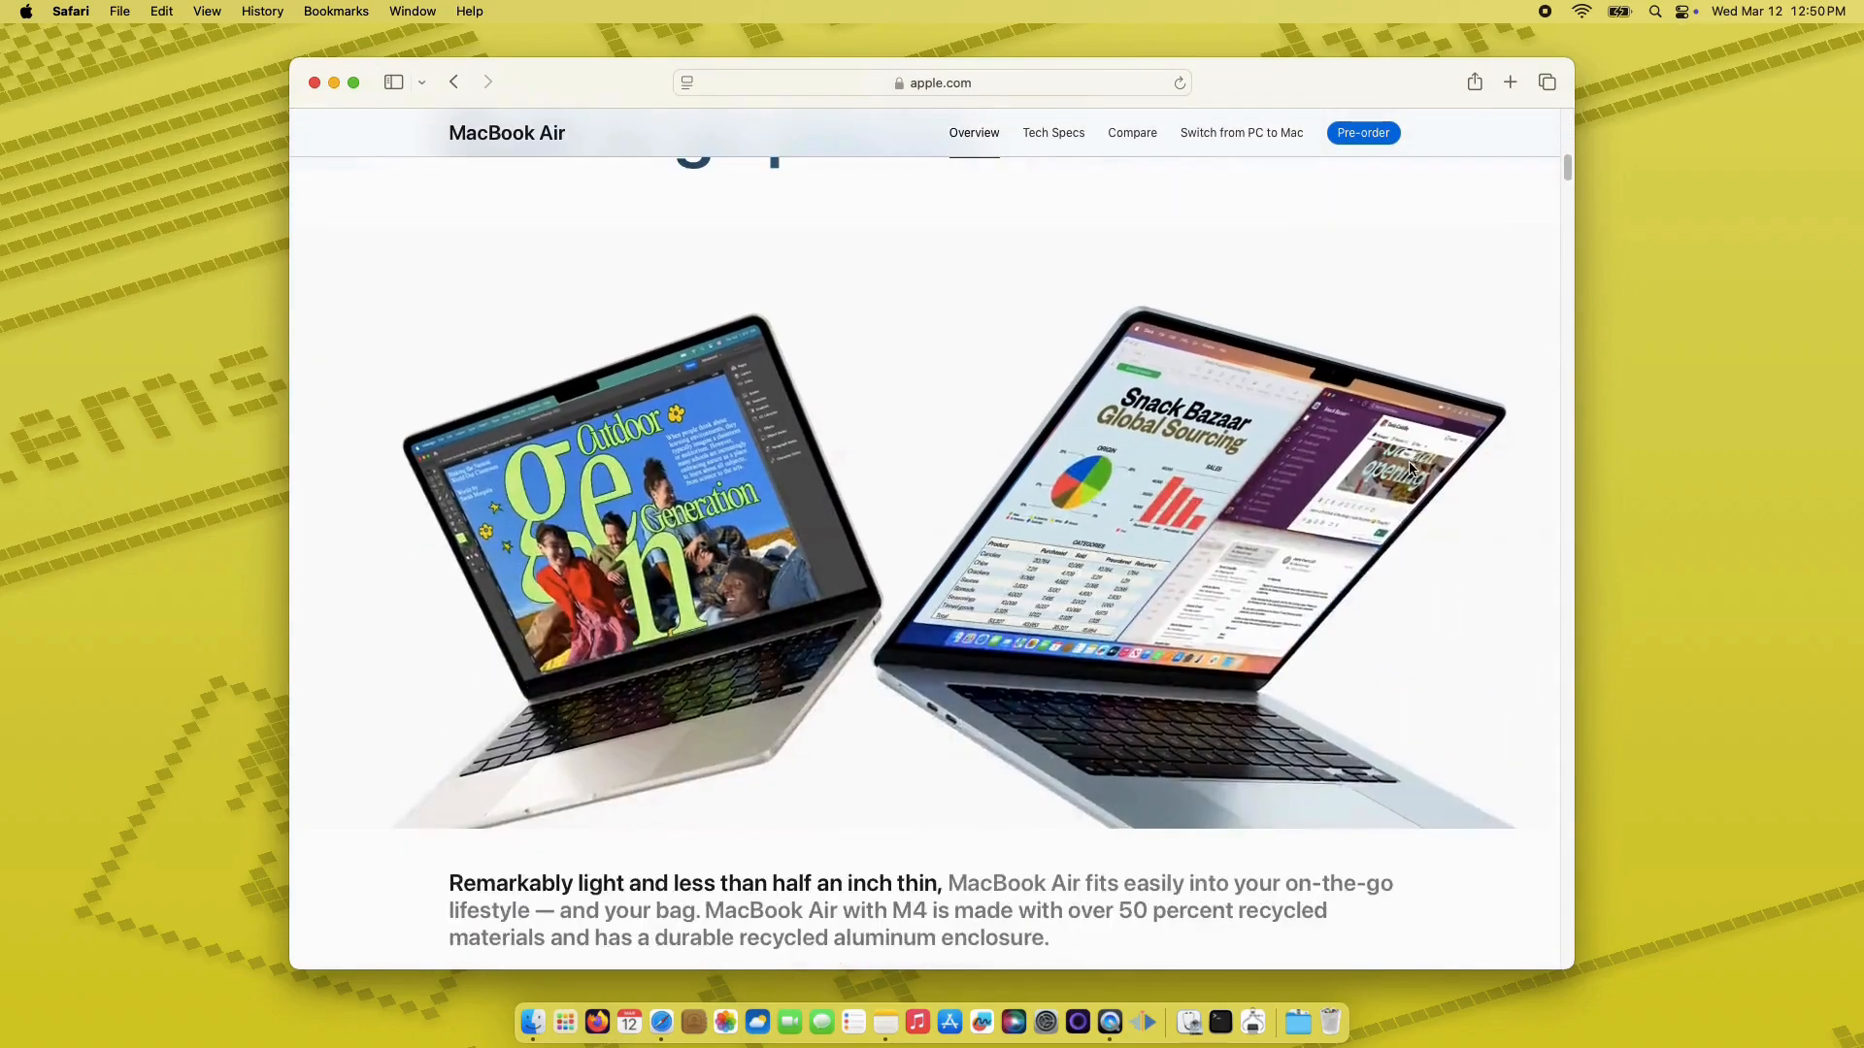
scroll(down, 3)
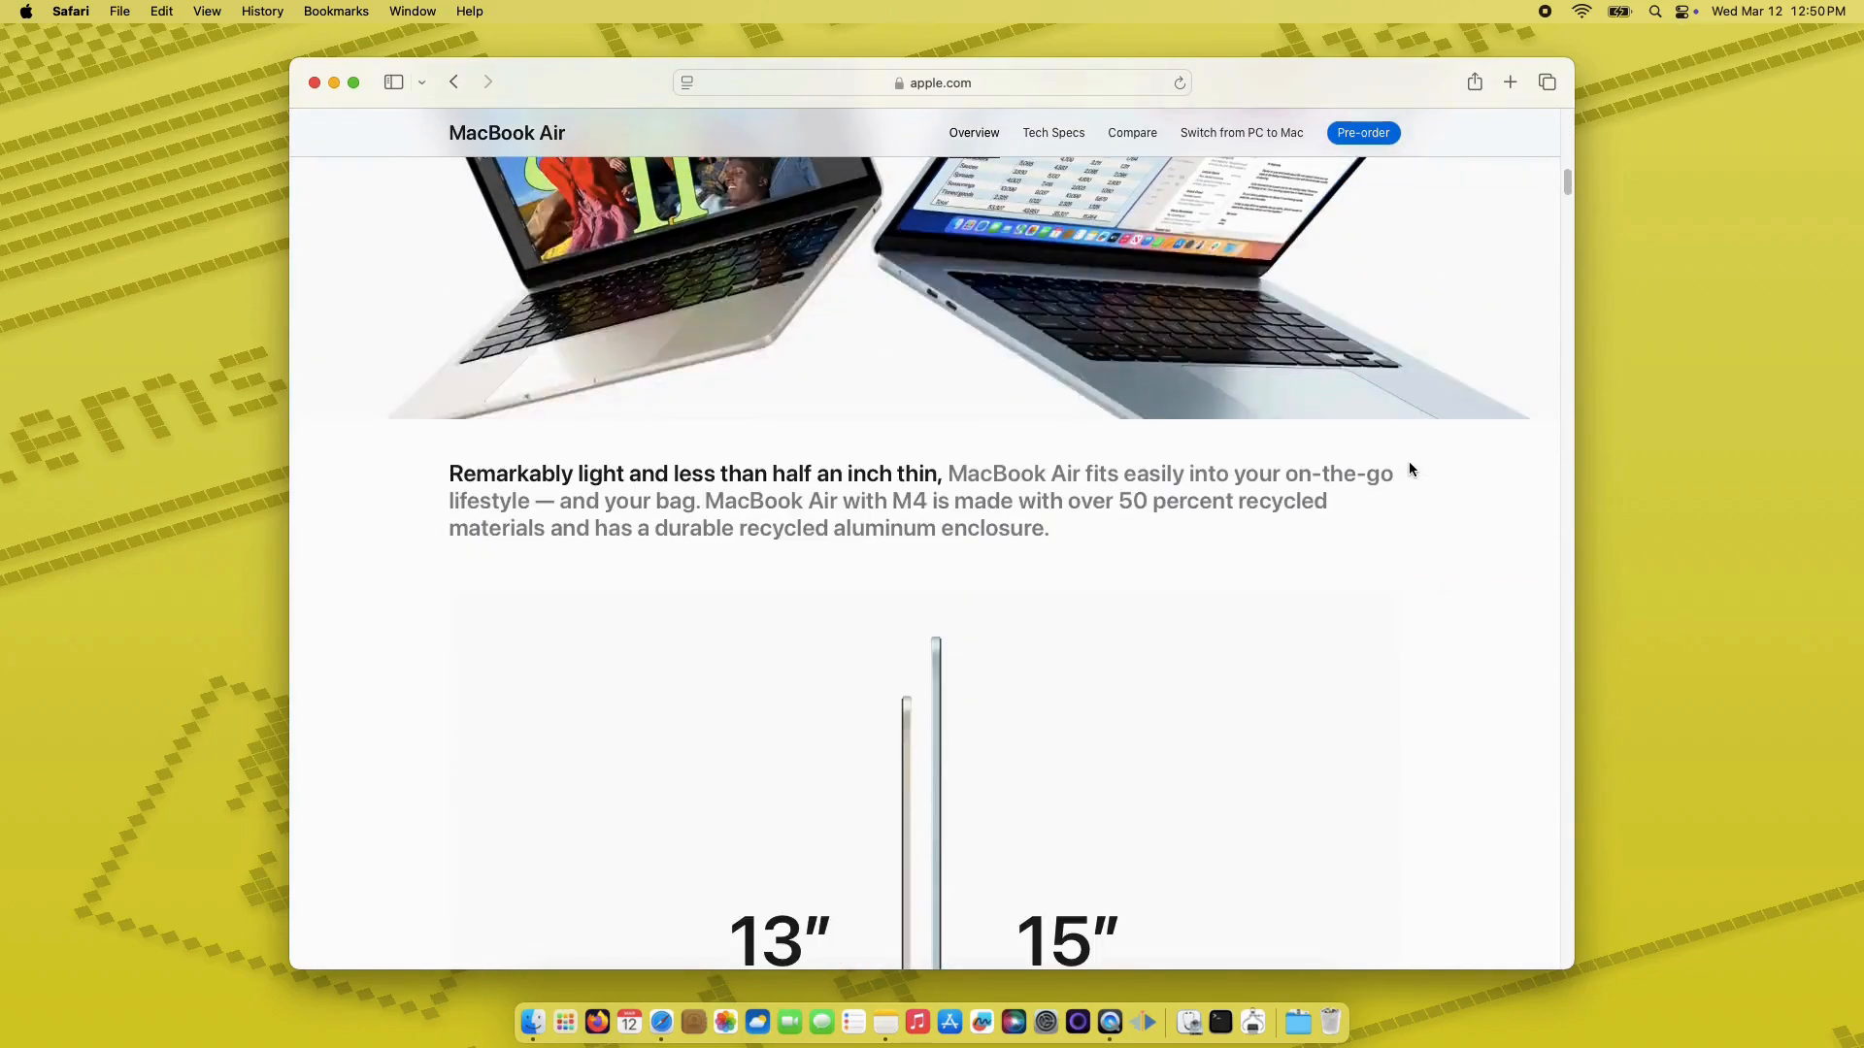
Step: Return to the top of the MacBook Air page showing the 'Speed of lightness' hero
click(70, 10)
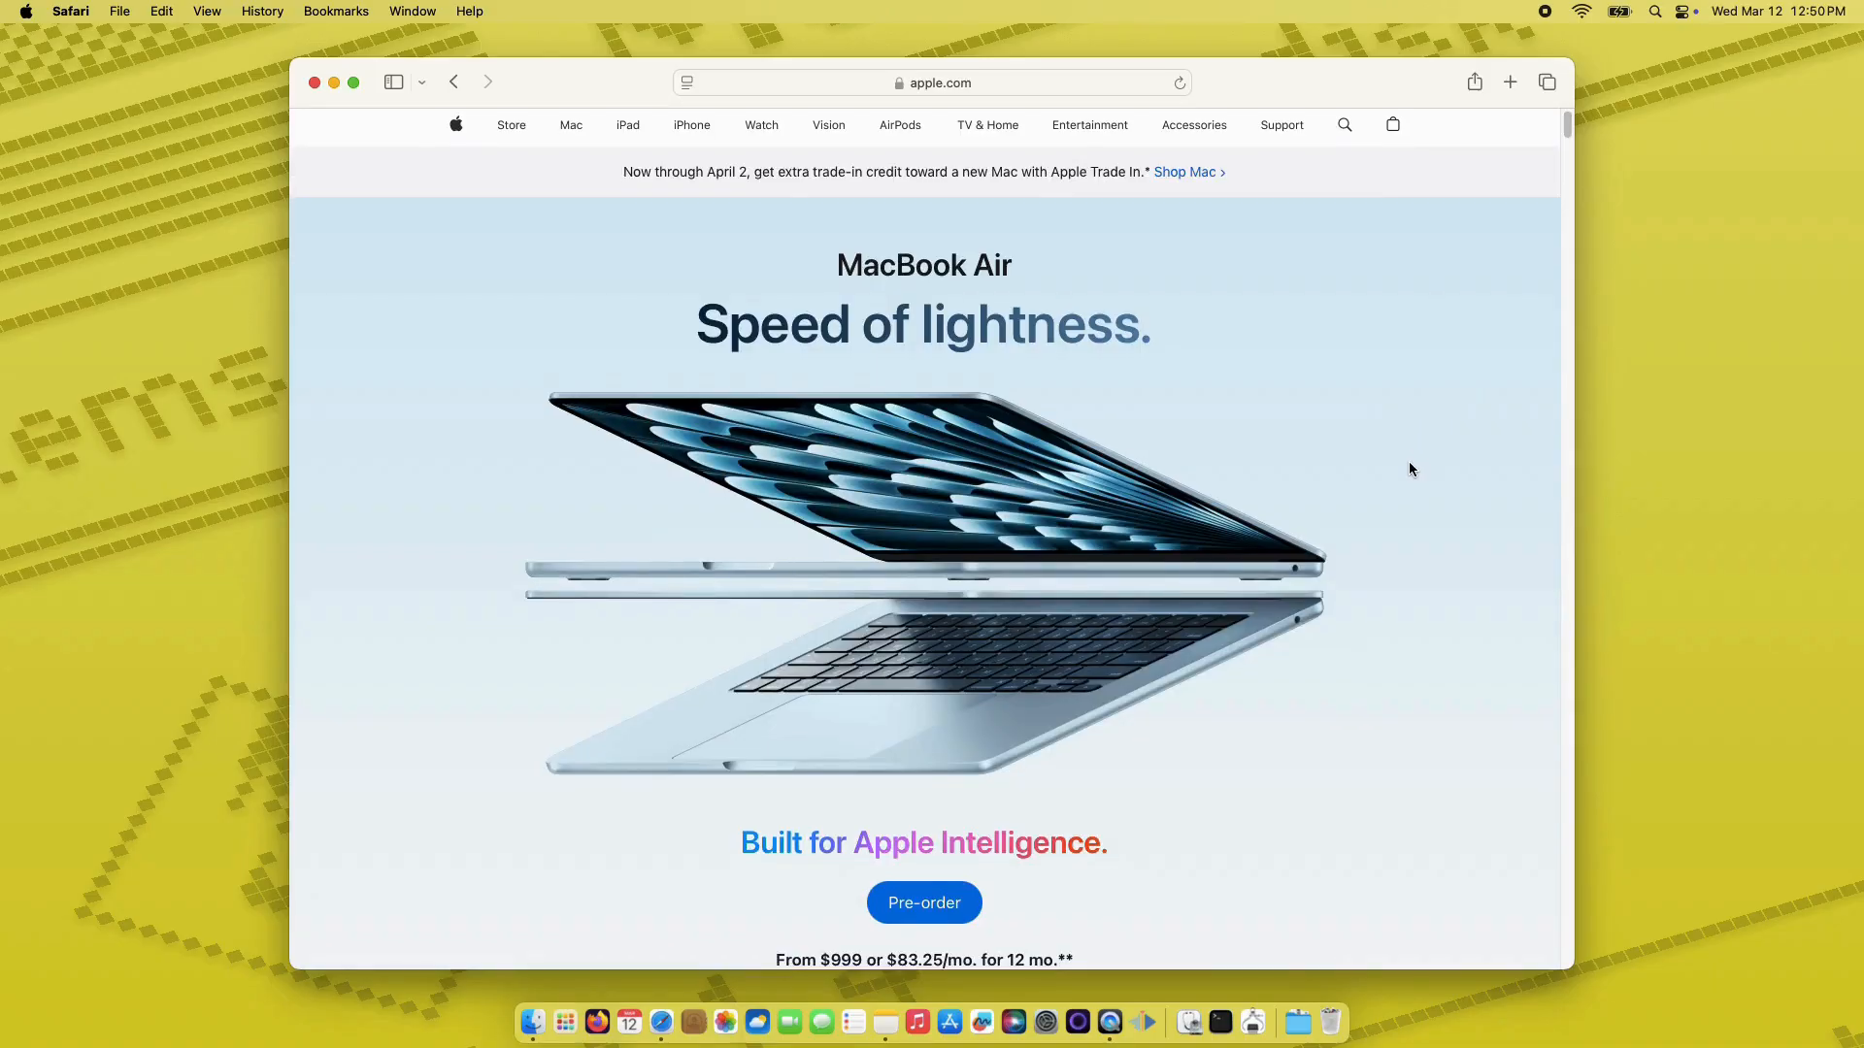
Step: Scroll back to the 13"/15" display section and open About Safari (version 18.3)
scroll(down, 3)
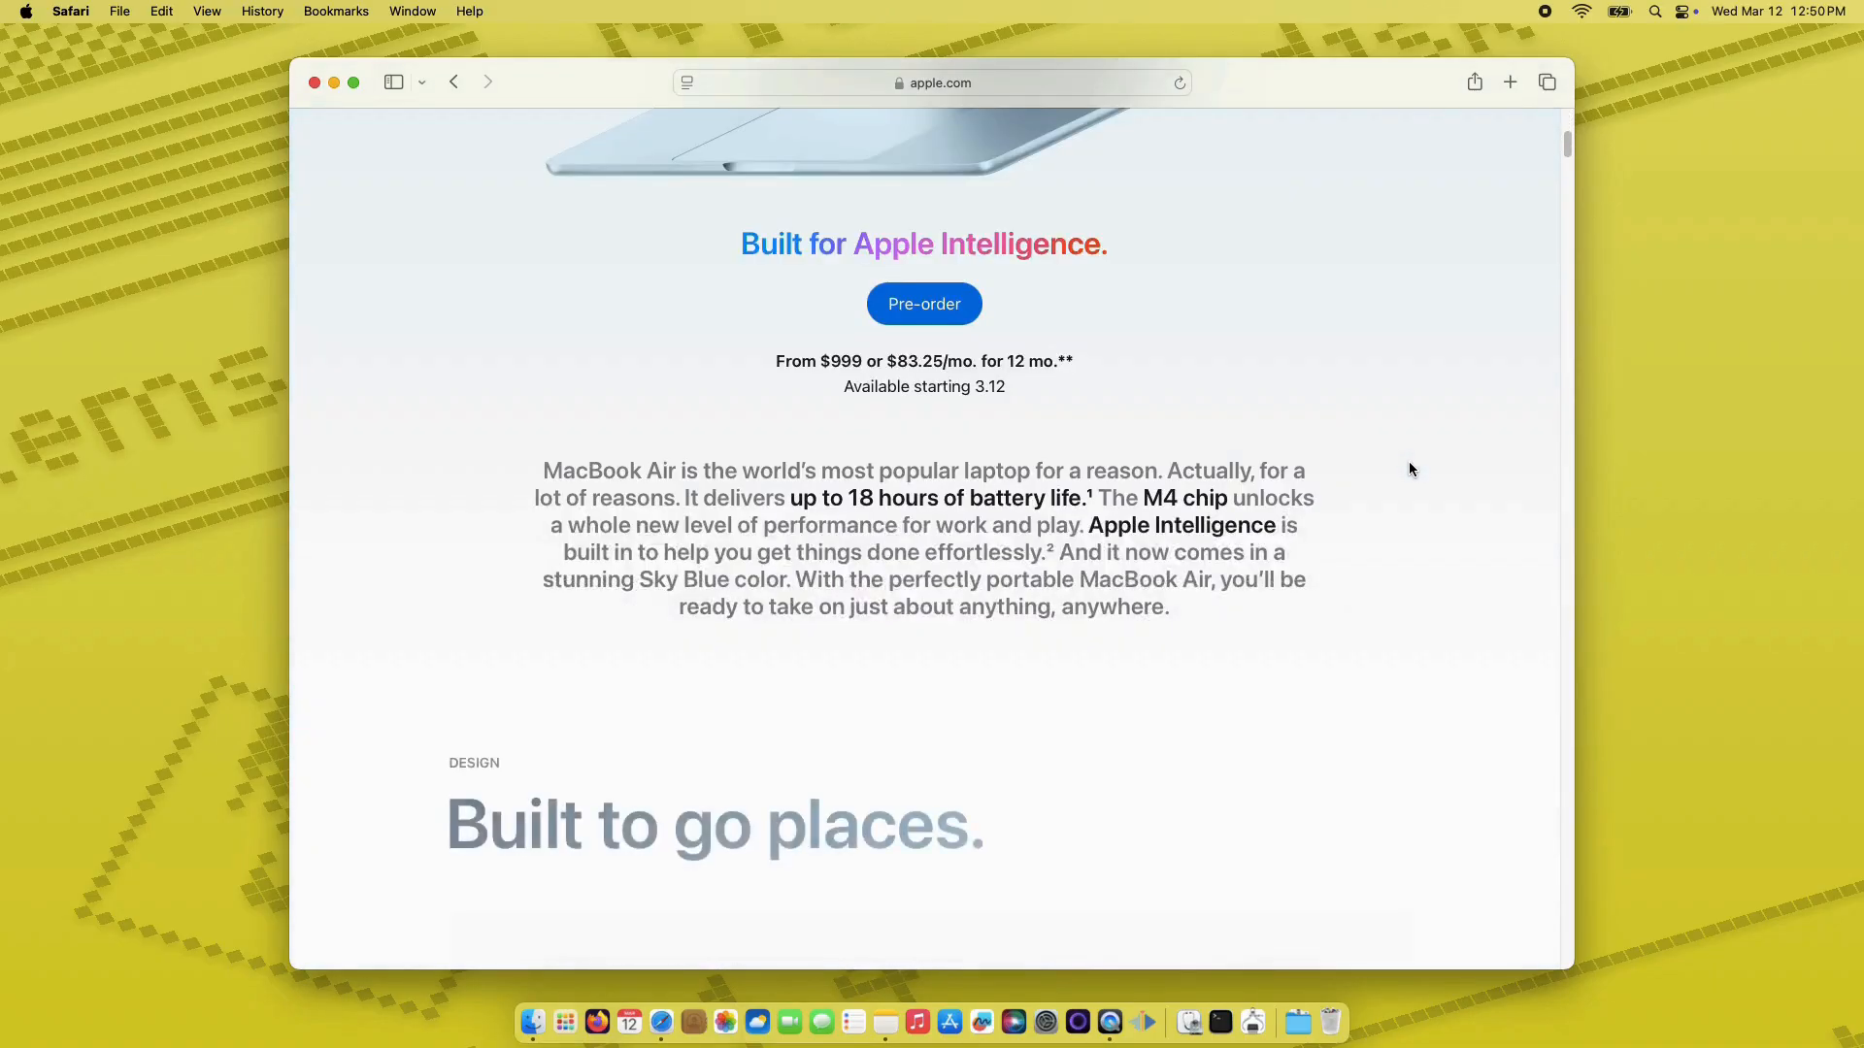
scroll(down, 3)
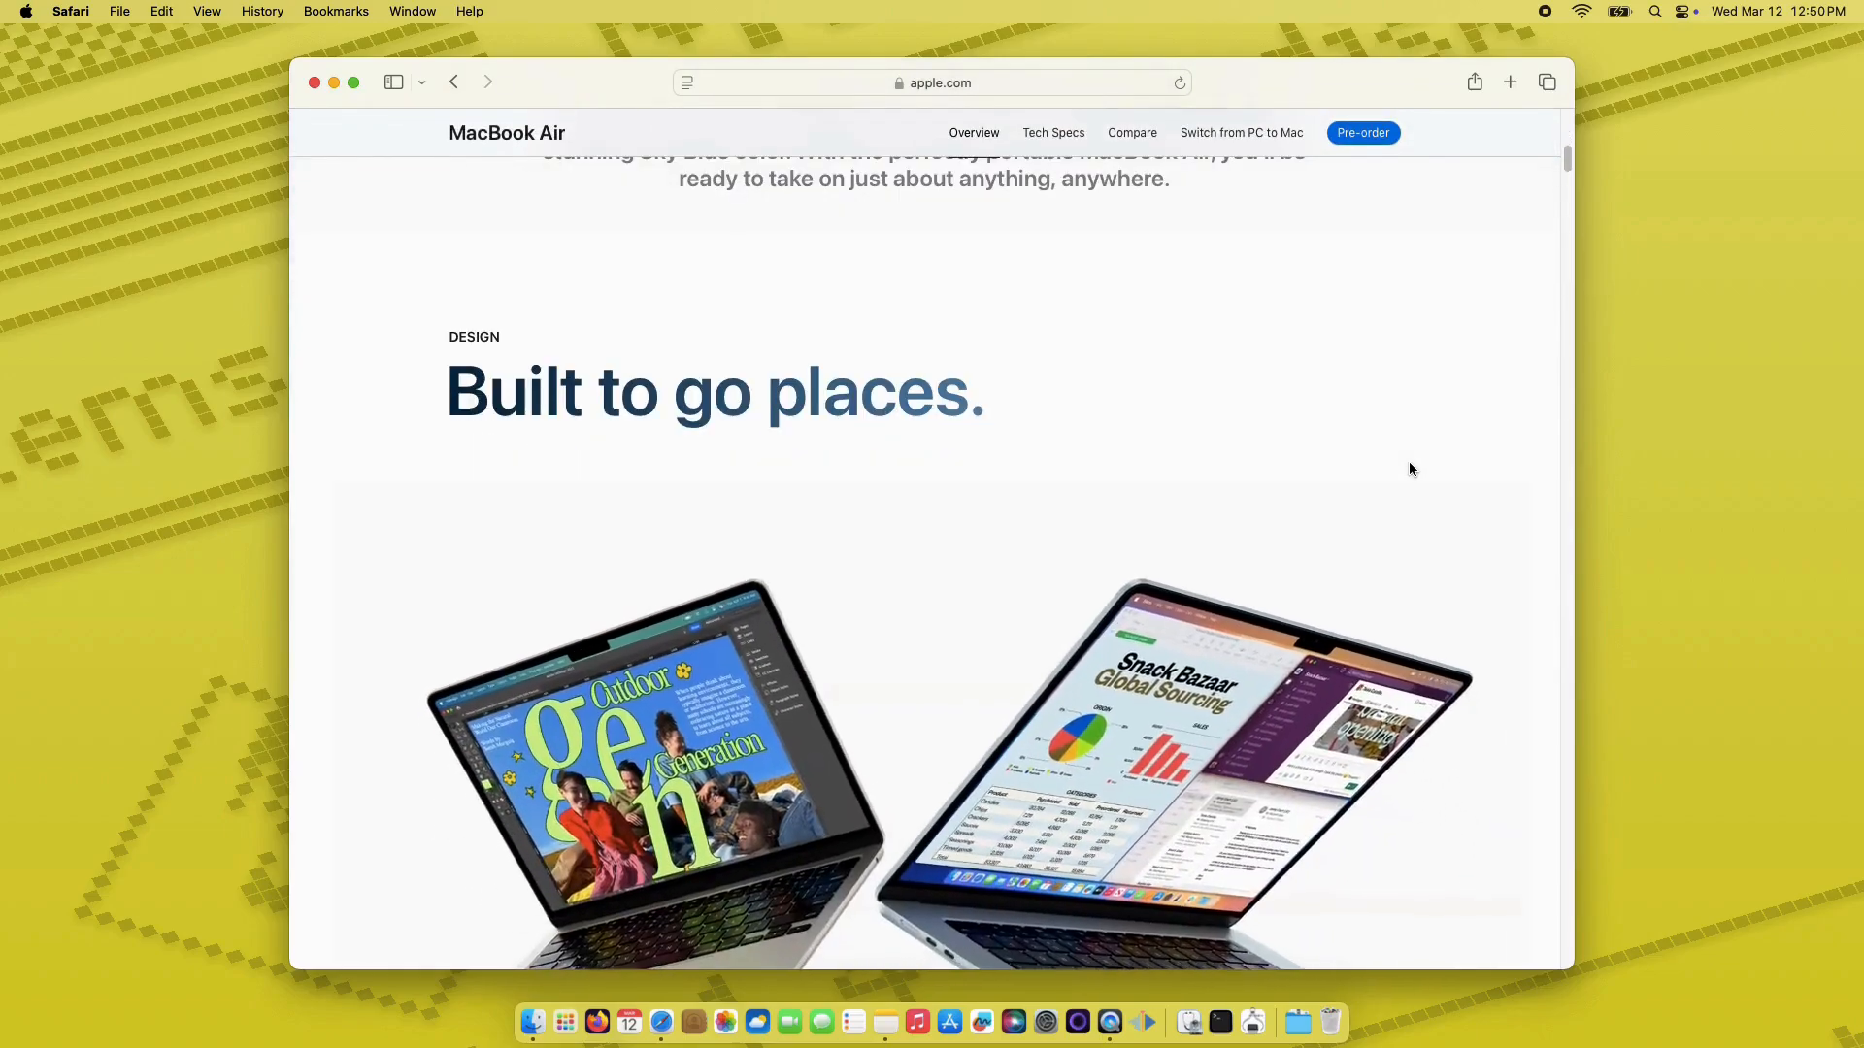
scroll(down, 3)
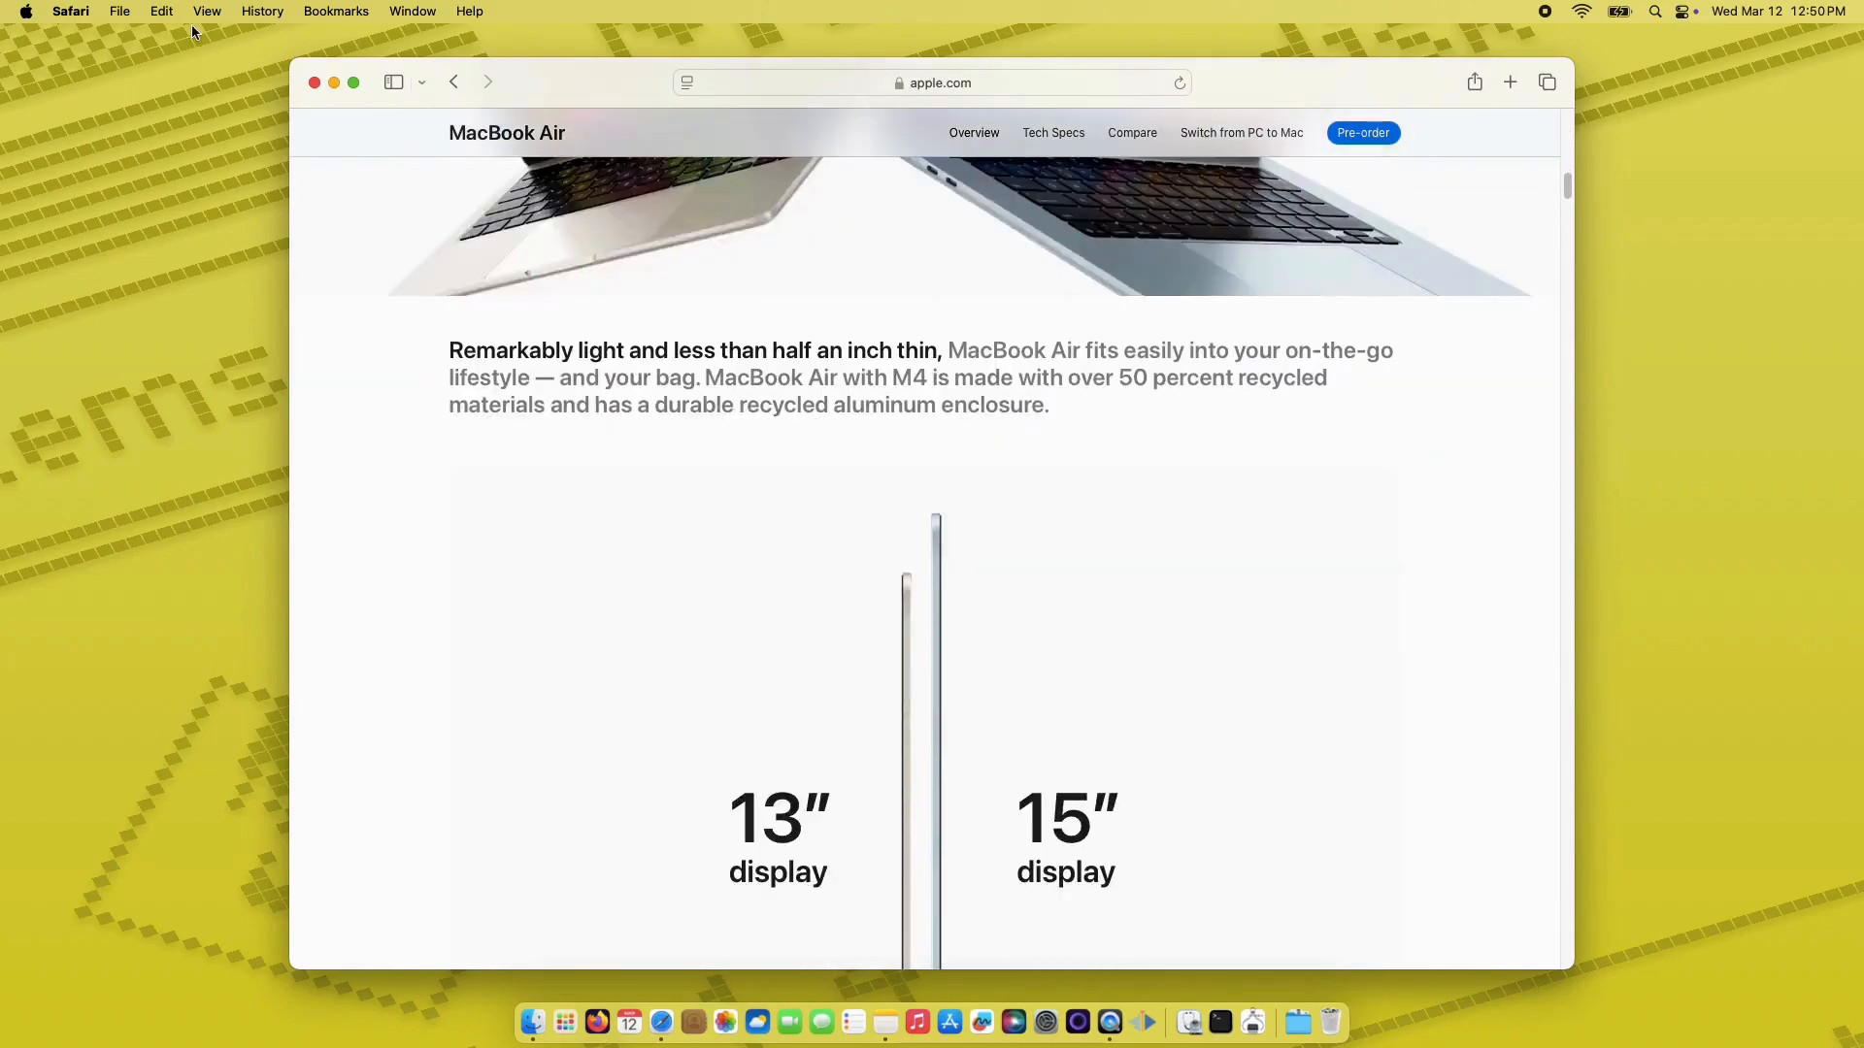
click(70, 10)
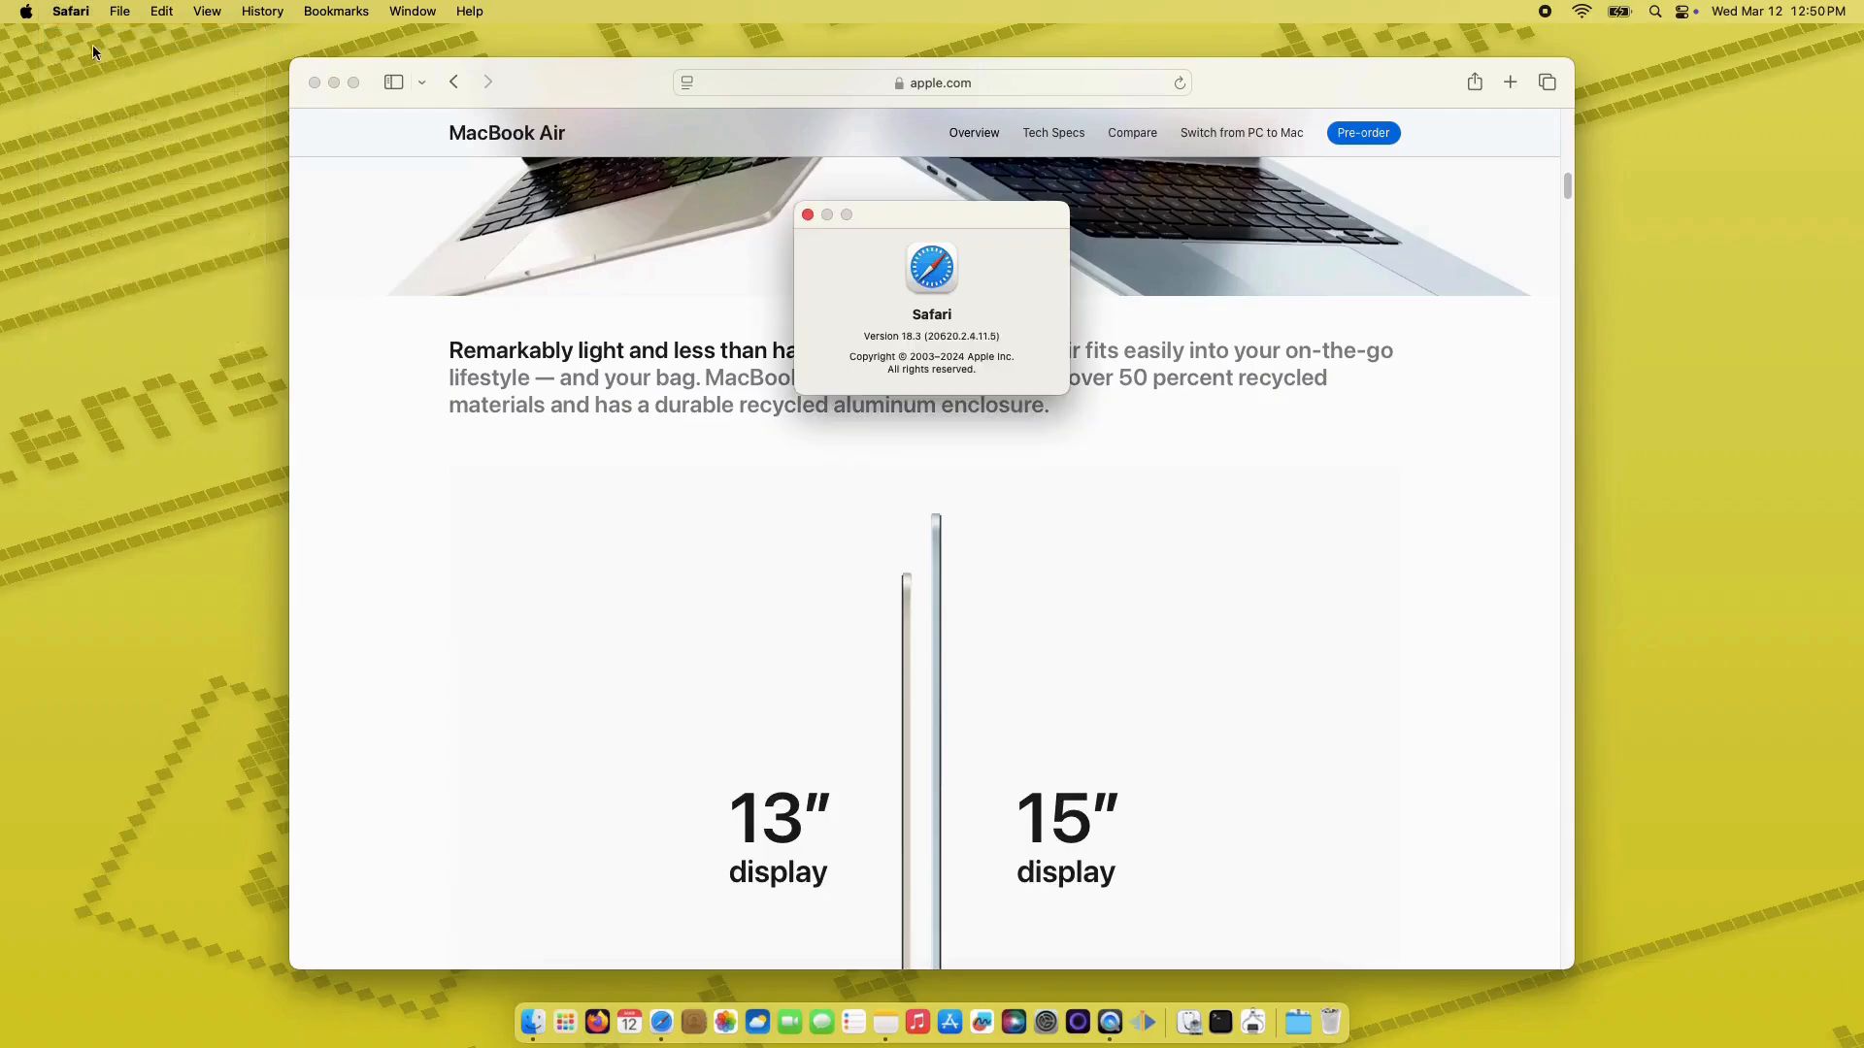